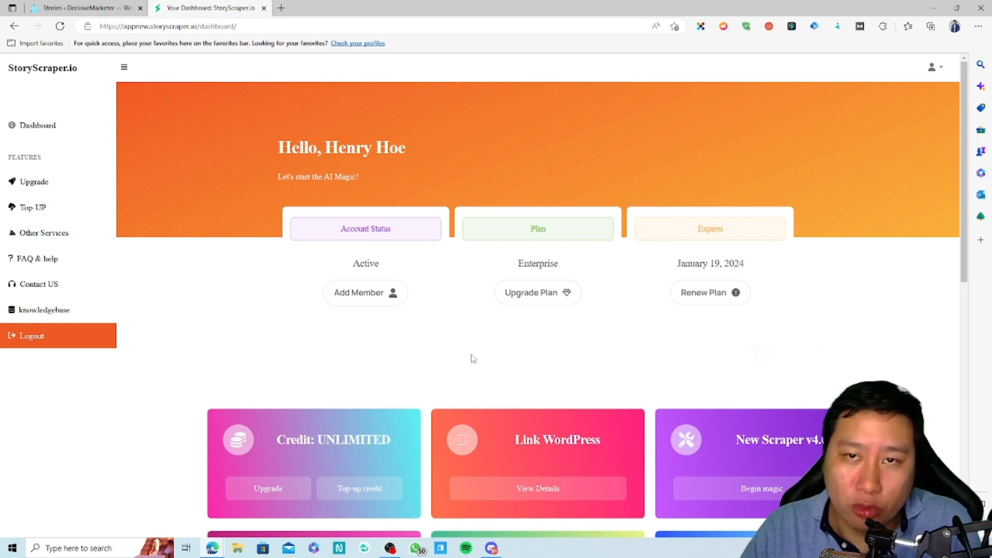
pyautogui.moveTo(227, 275)
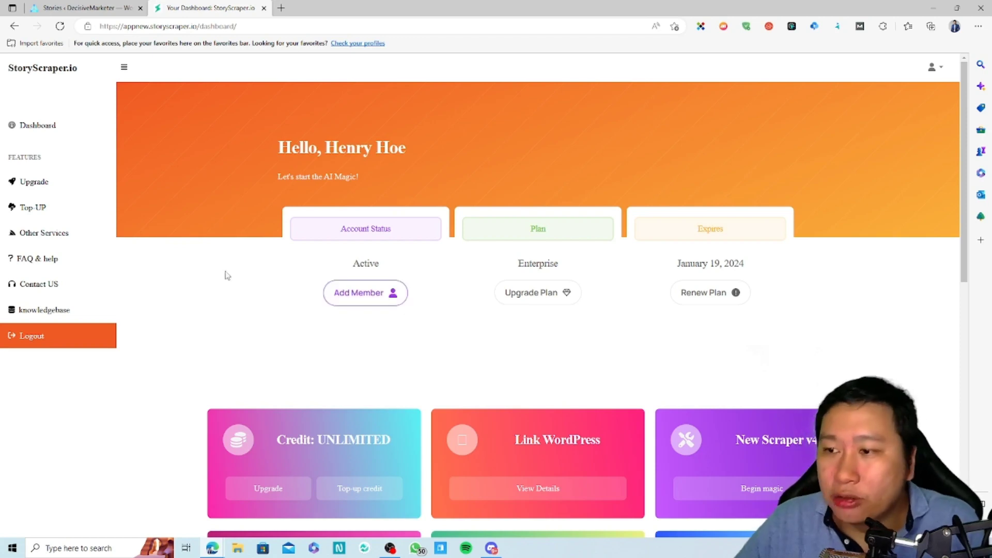
pyautogui.moveTo(237, 105)
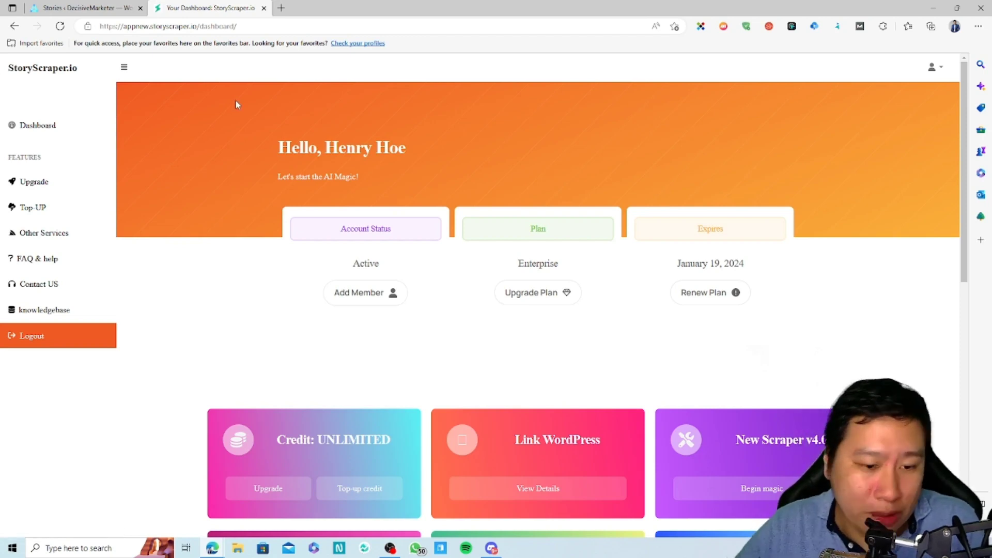
# Open View Details on the dashboard's Link WordPress card
pyautogui.click(538, 488)
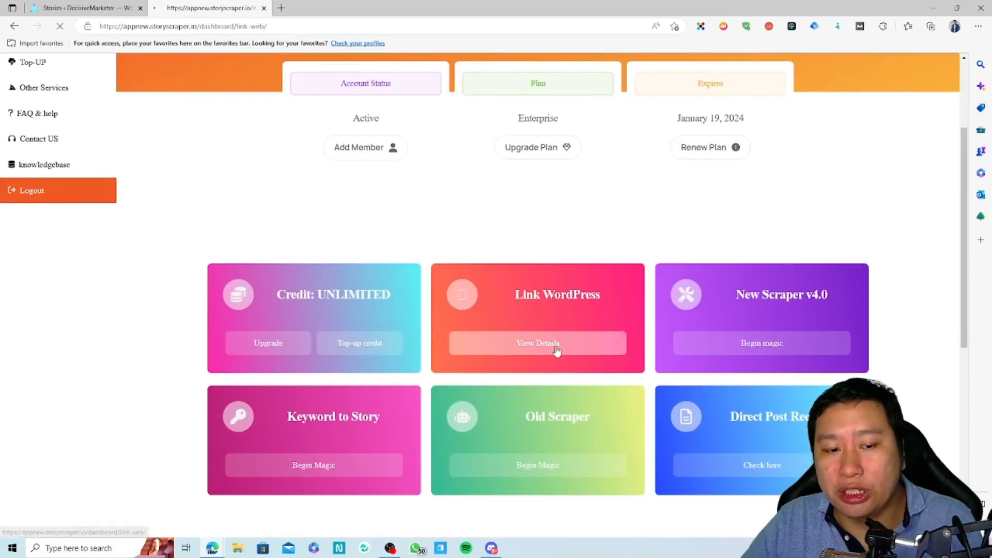
# Scroll through the Link Your Website form and linked WordPress site table, then go to Dashboard
pyautogui.click(538, 344)
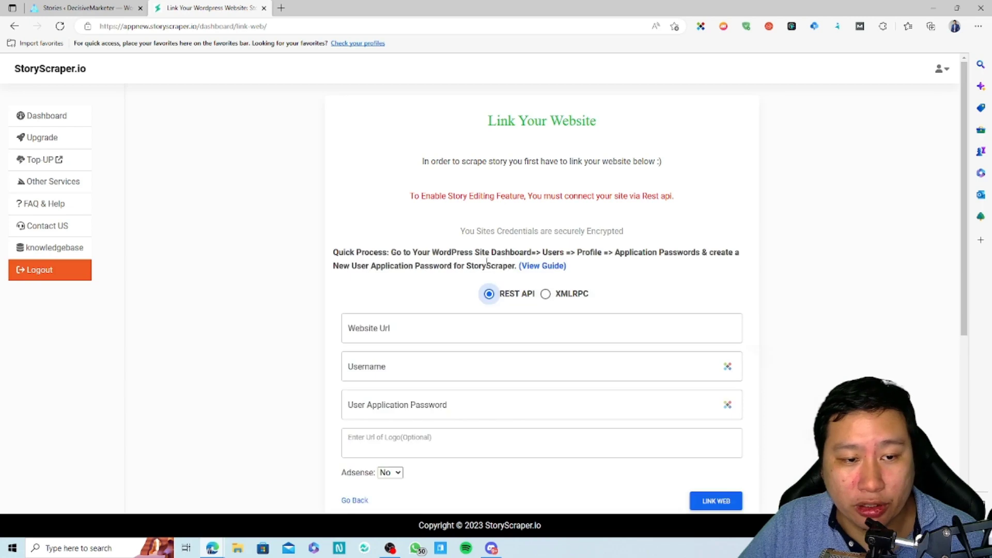
pyautogui.scroll(-3)
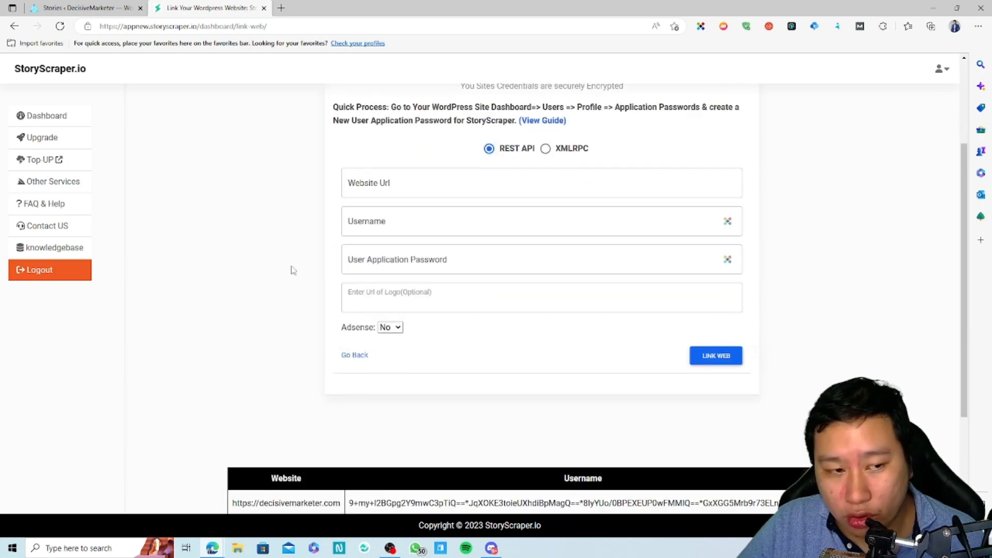
pyautogui.moveTo(338, 270)
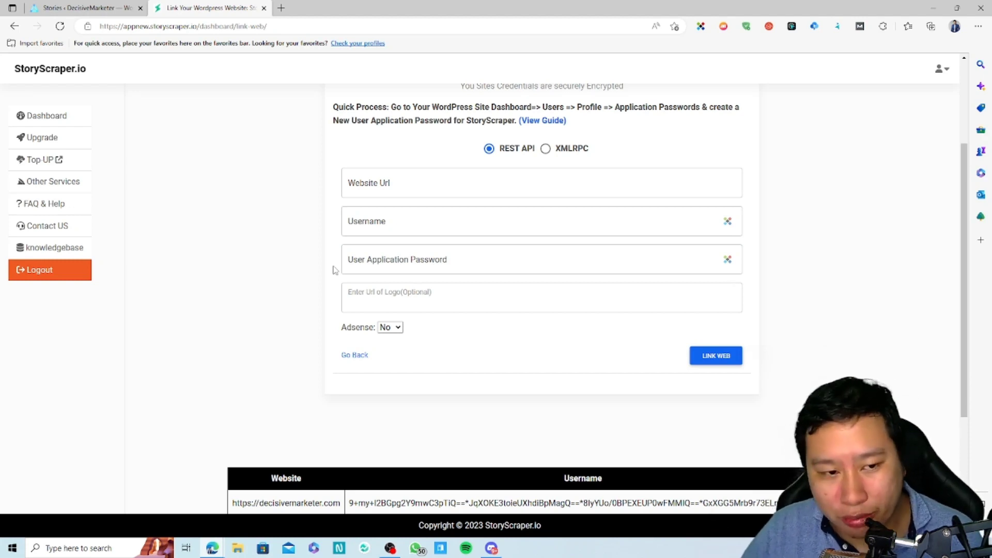
pyautogui.click(715, 355)
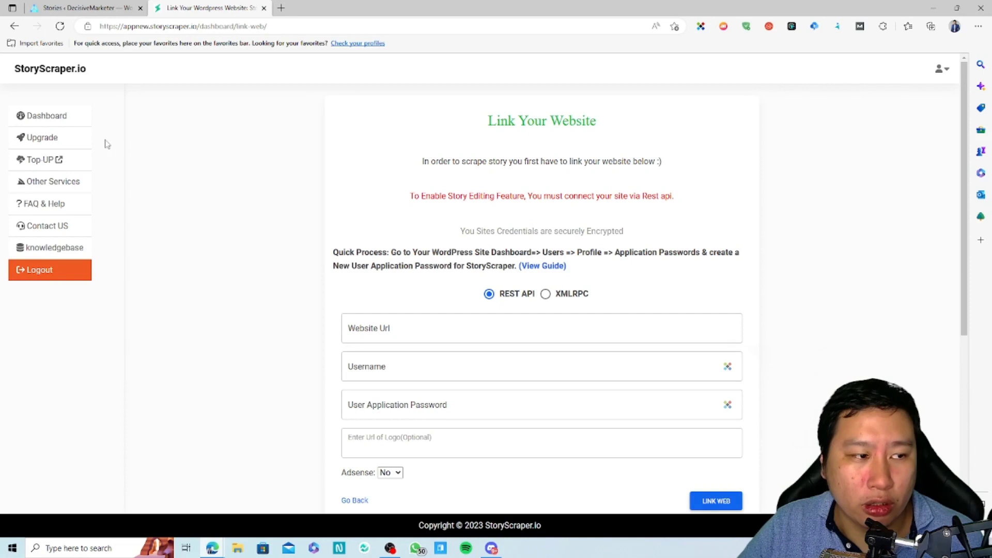
pyautogui.click(44, 115)
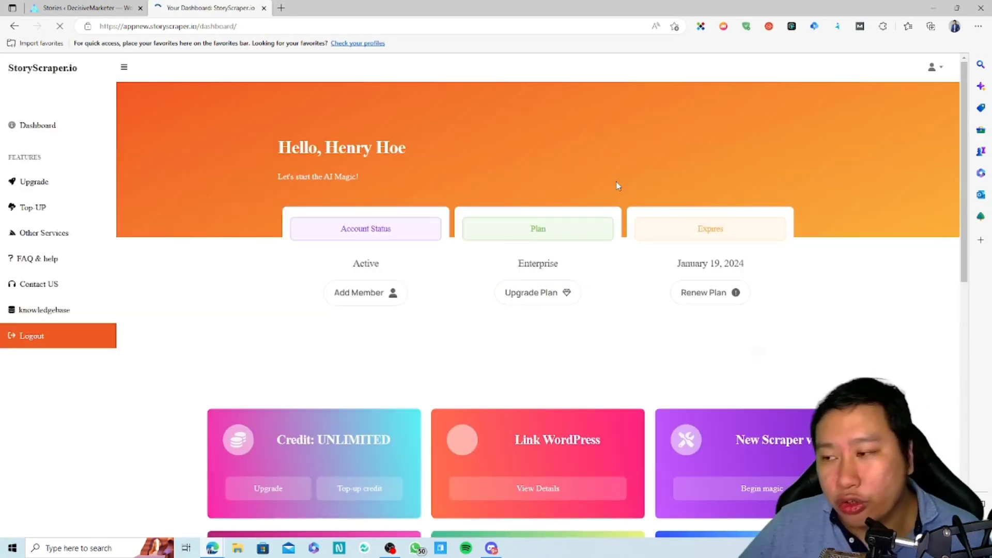
# Launch Begin magic on the New Scraper v4.0 card to reach the nine-slide scraping form
pyautogui.scroll(-3)
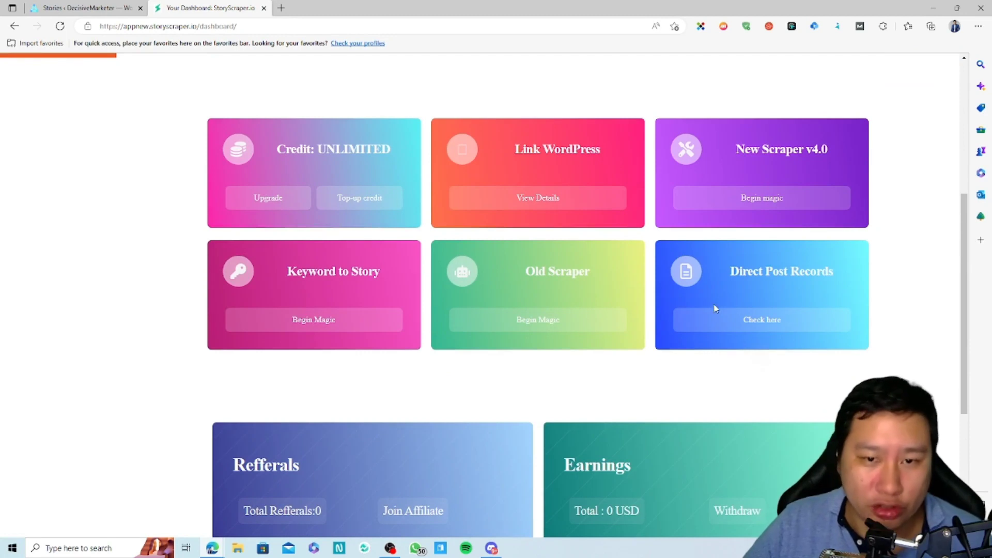
pyautogui.moveTo(758, 373)
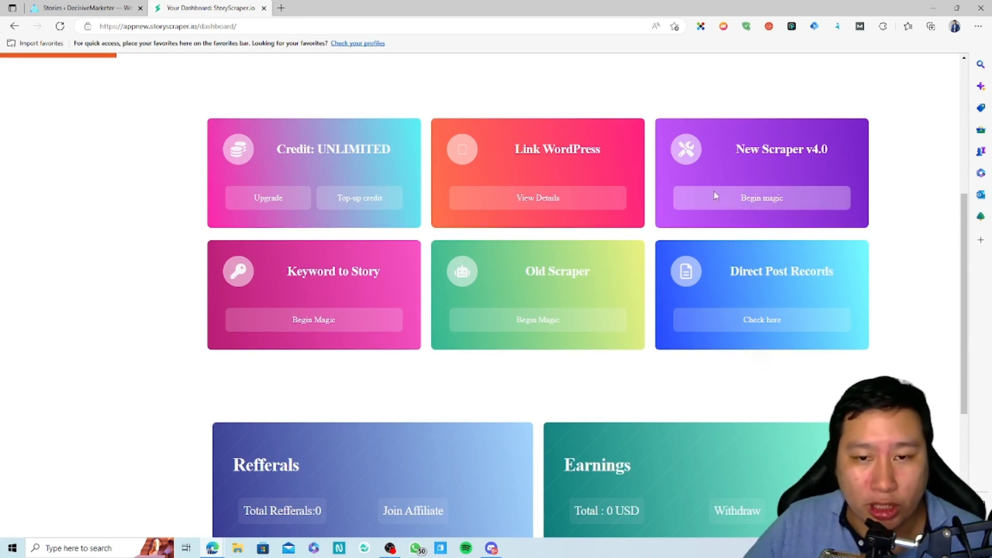
pyautogui.click(762, 198)
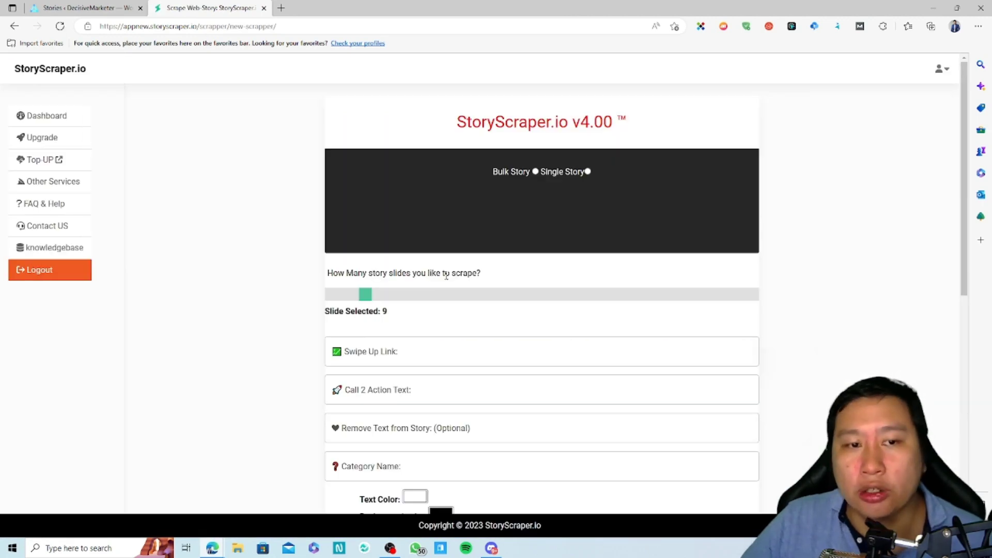
# Choose Single Story mode so the story link field appears, and open a new browser tab
pyautogui.scroll(-3)
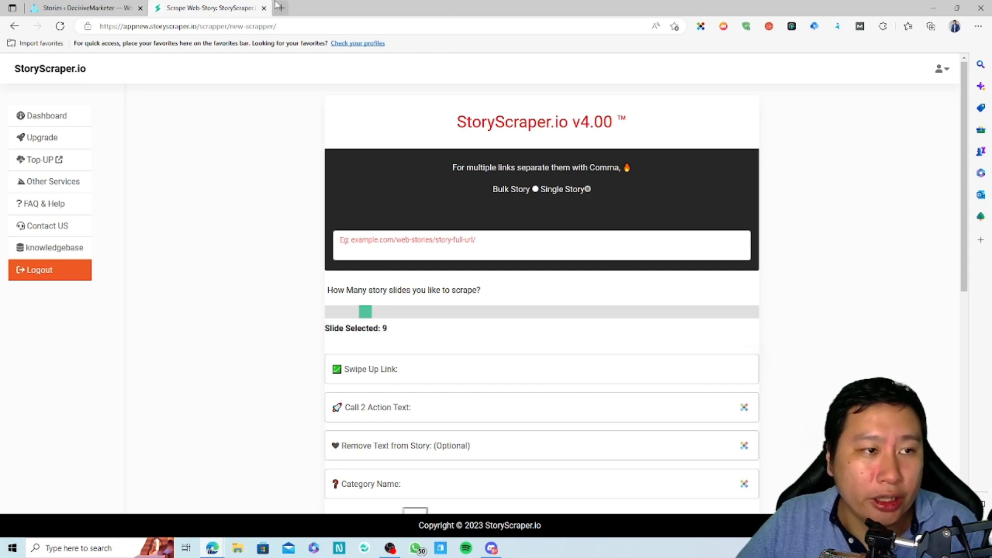
pyautogui.click(541, 241)
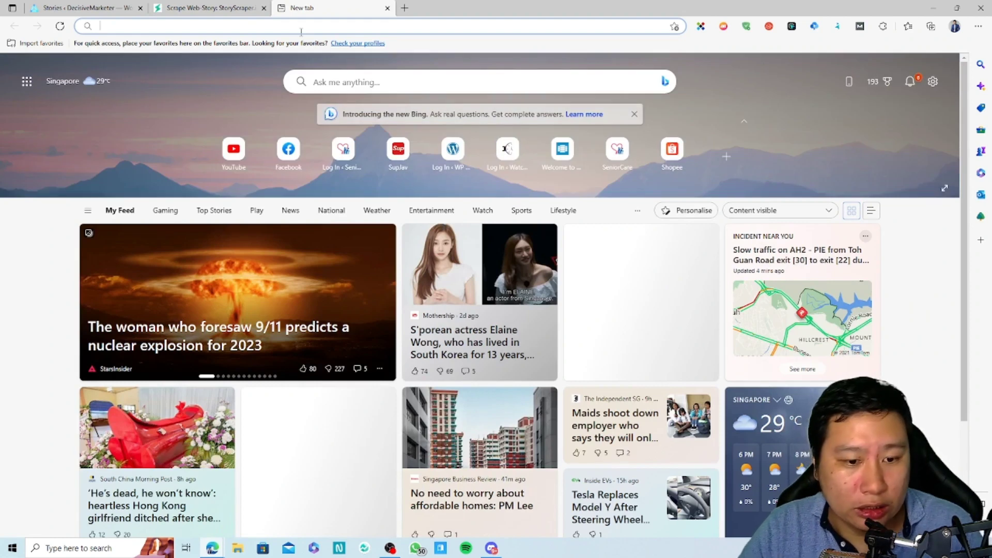
# Search 'hindu web stories', open HT's Valentine's Day Being Single story, and return to StoryScraper
pyautogui.write('hindustan')
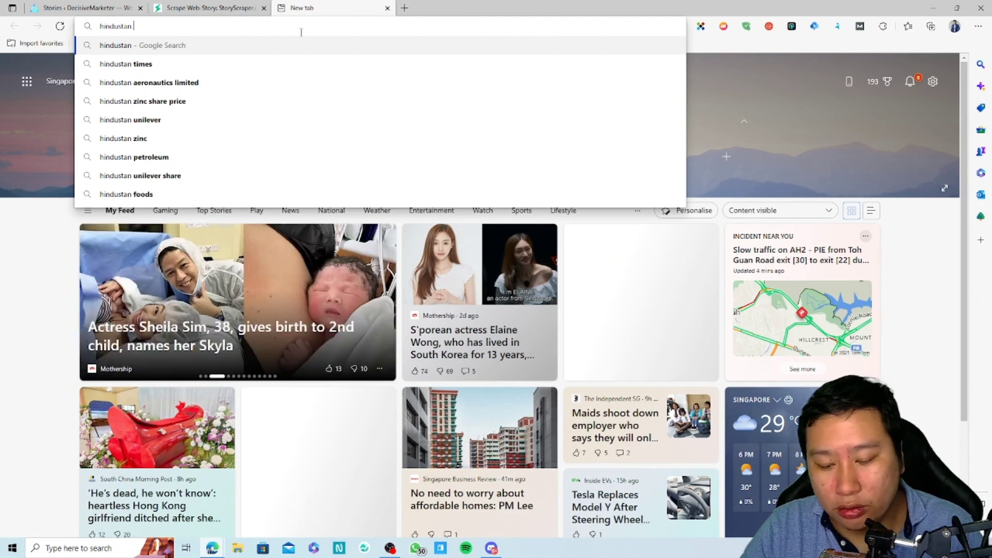
pyautogui.write('web stories')
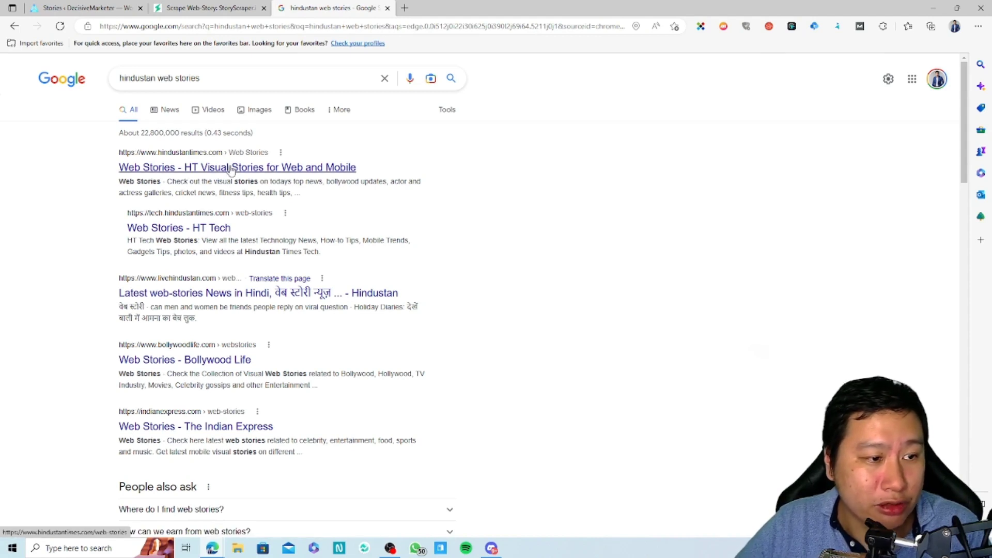
pyautogui.click(237, 168)
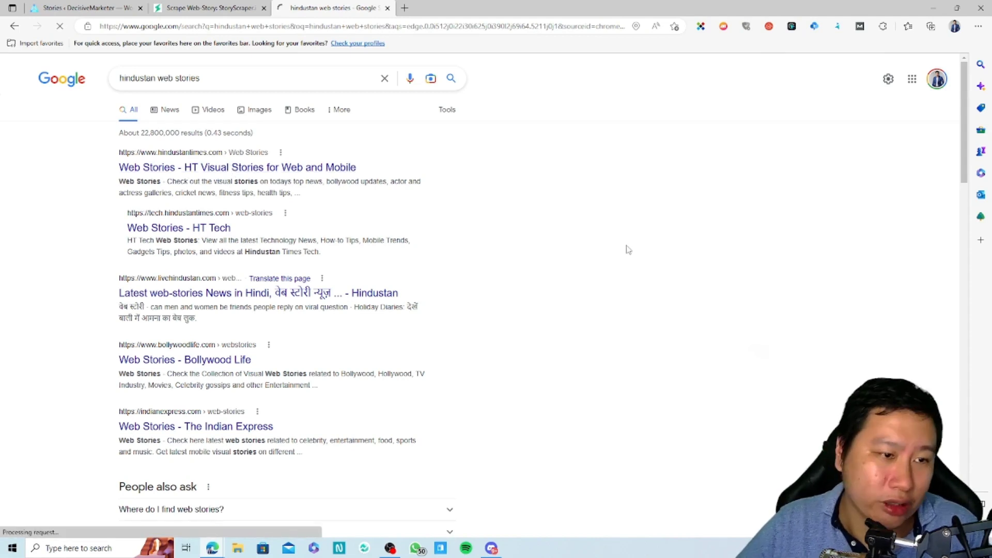
pyautogui.click(208, 167)
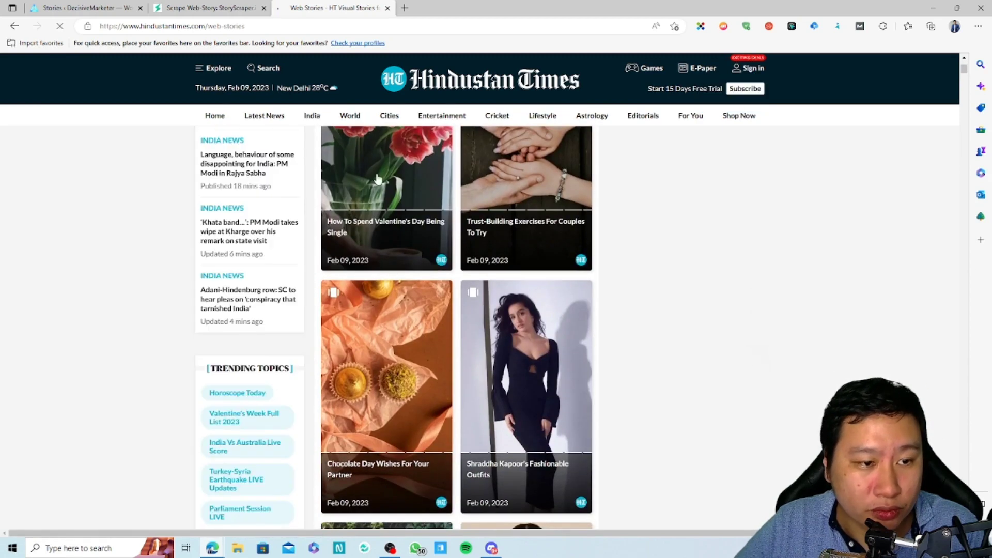
pyautogui.click(386, 227)
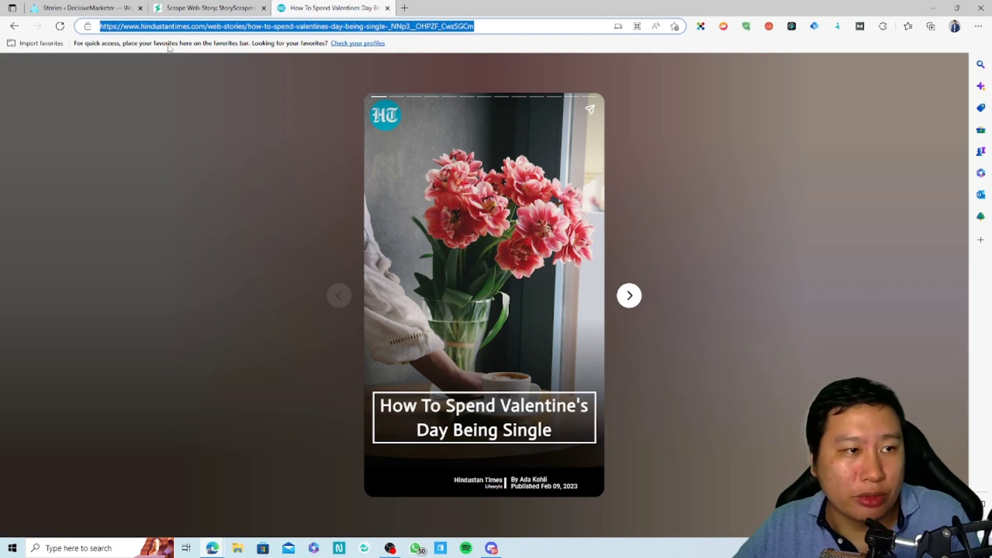
pyautogui.click(214, 9)
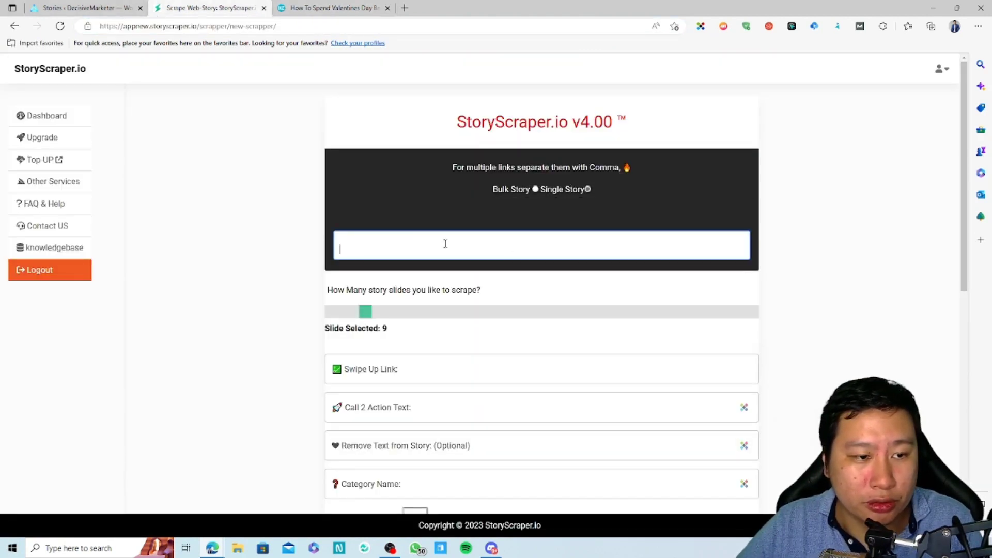
# Paste the Valentine's story URL, pass the Swipe Up and Call 2 Action fields, then show WordPress Stories
pyautogui.scroll(-3)
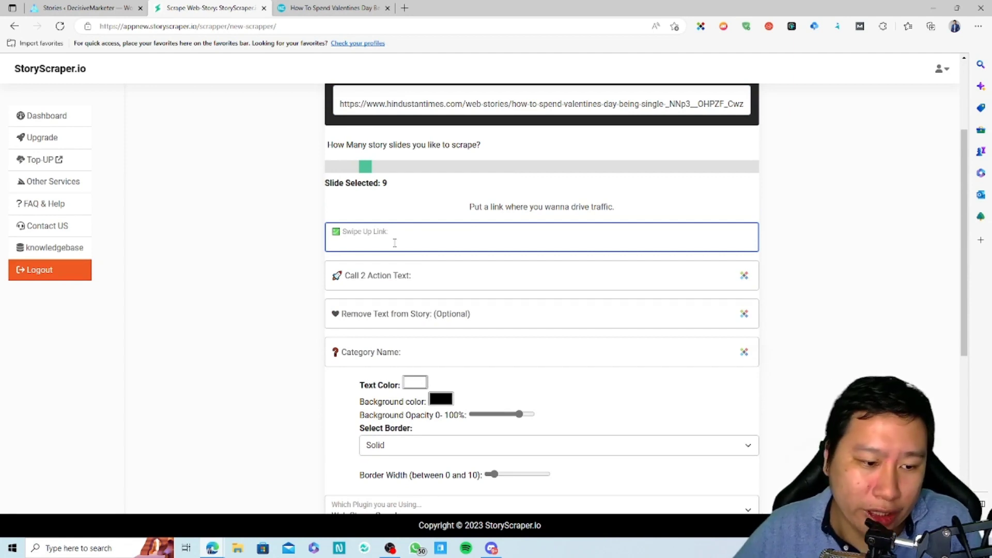
pyautogui.click(541, 274)
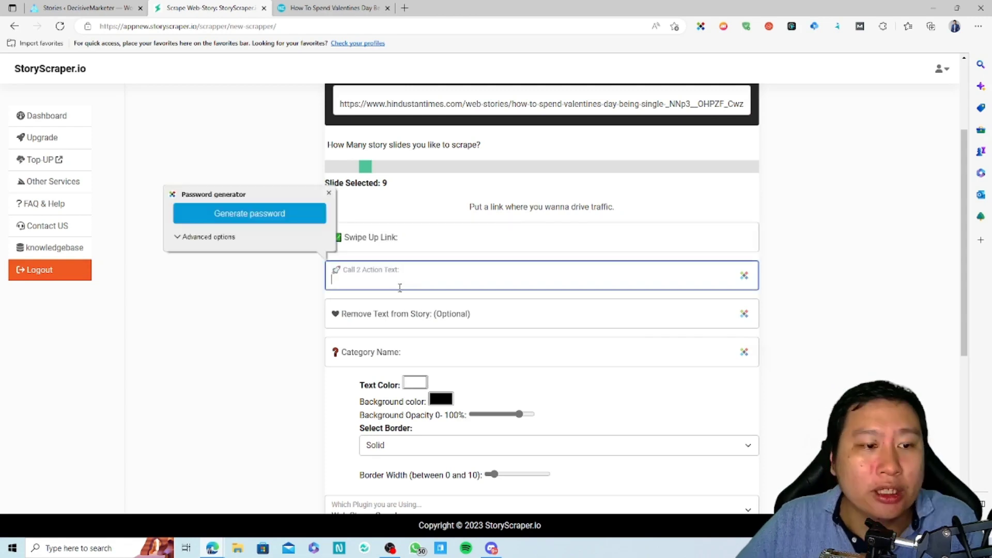
pyautogui.click(329, 192)
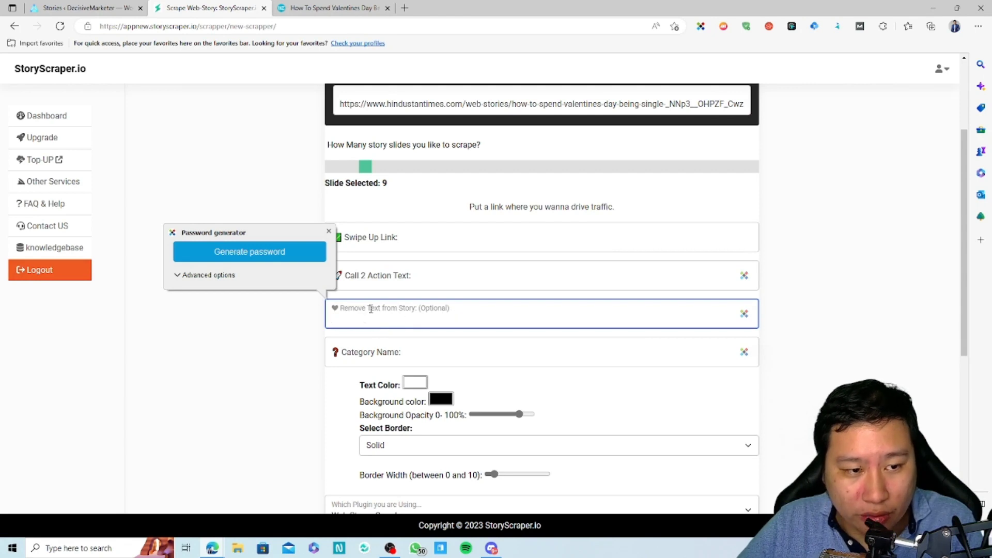
pyautogui.scroll(-3)
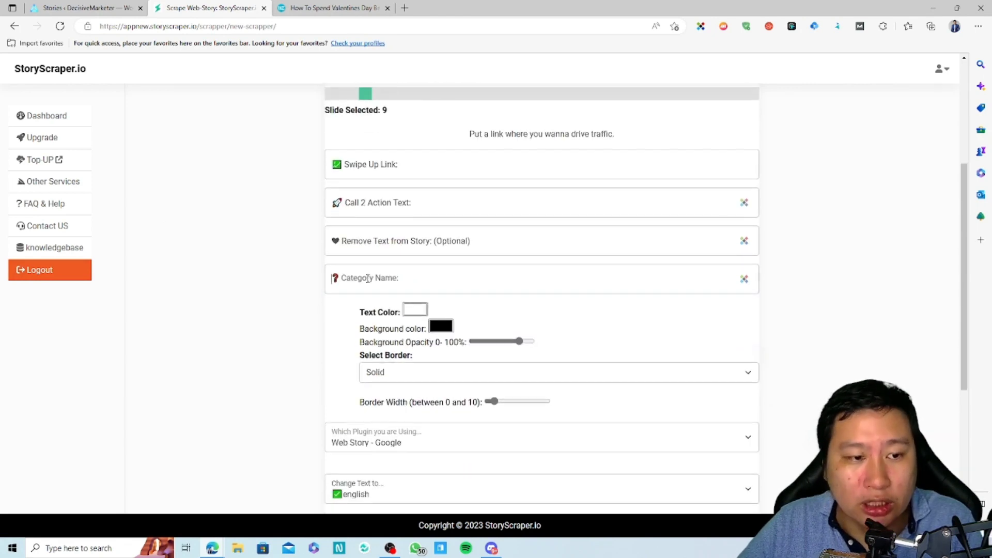
pyautogui.scroll(-3)
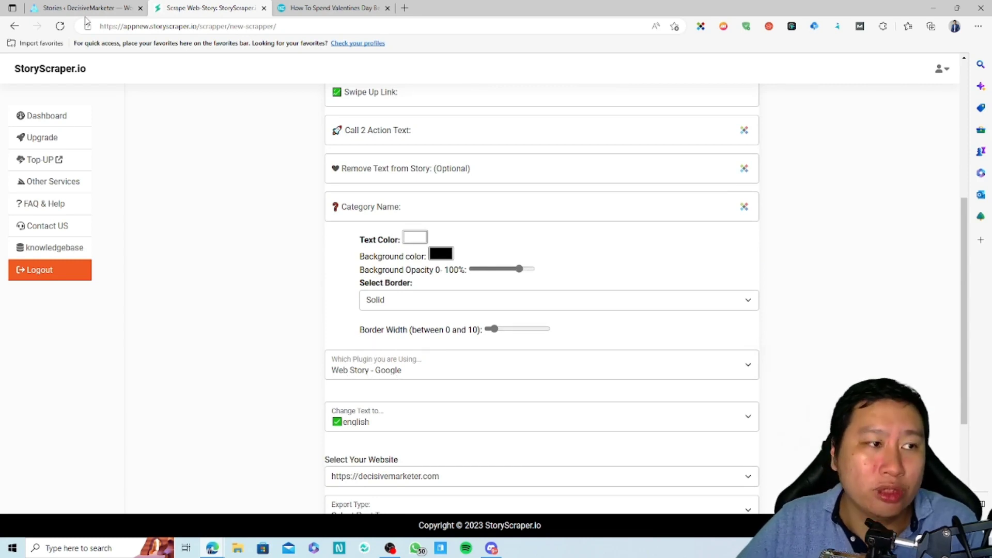
pyautogui.click(83, 10)
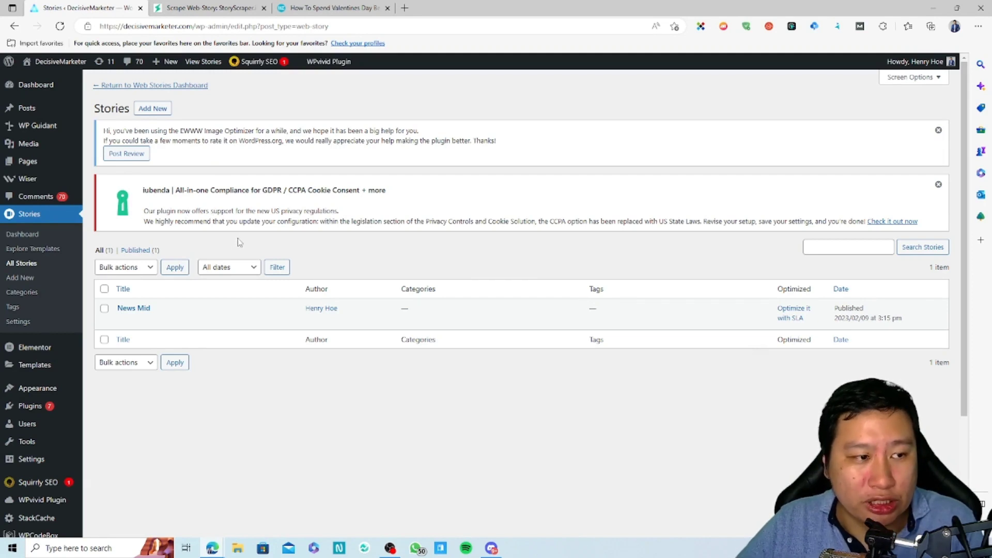
pyautogui.moveTo(238, 211)
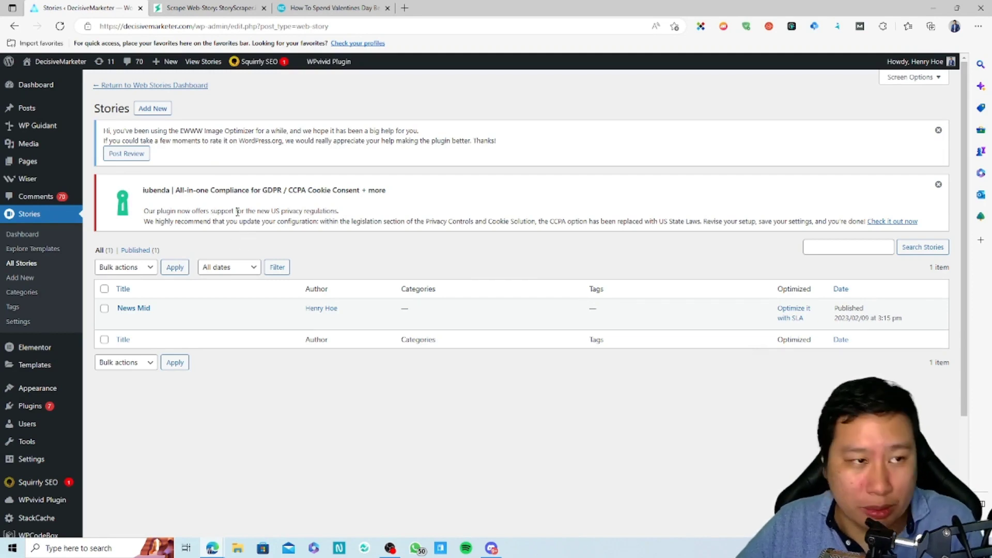
pyautogui.click(219, 8)
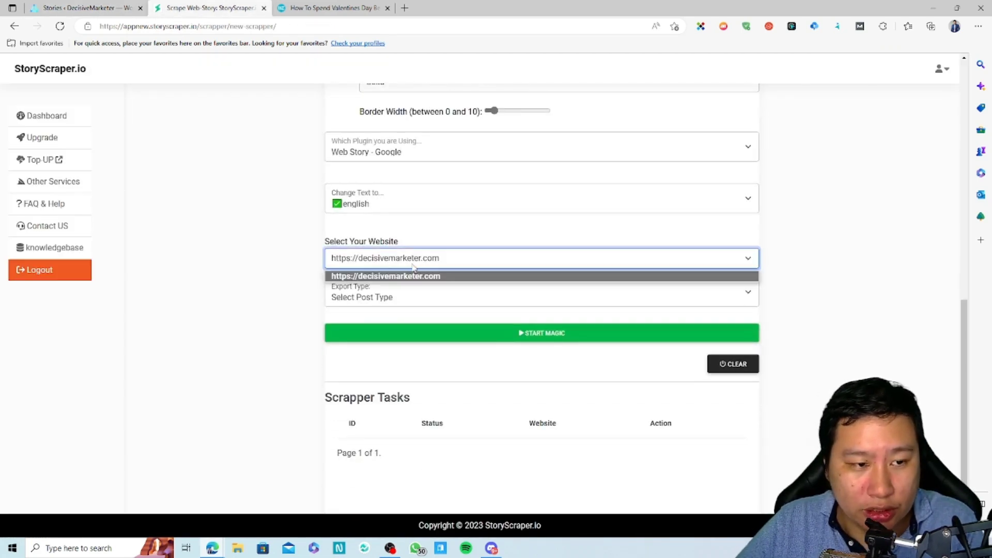
pyautogui.click(385, 276)
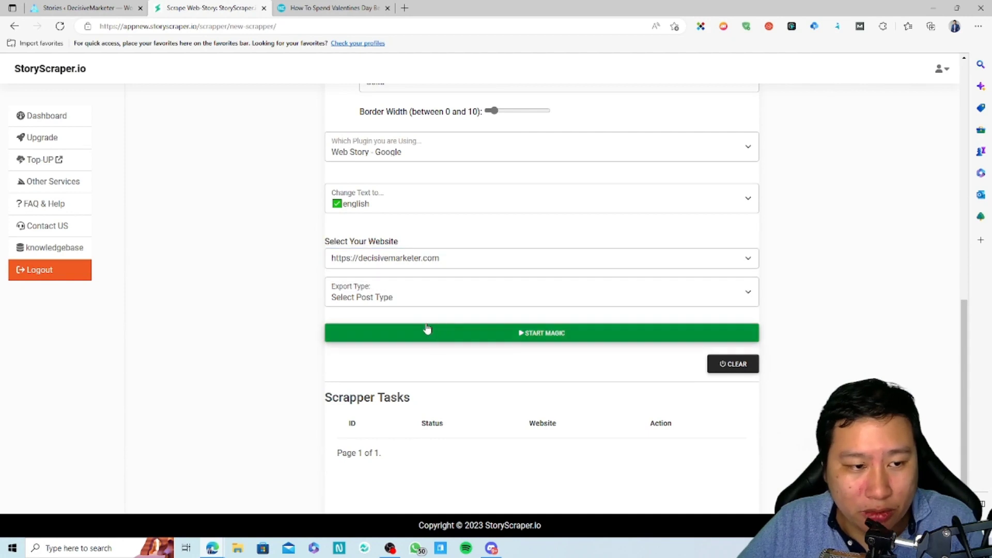
pyautogui.click(541, 258)
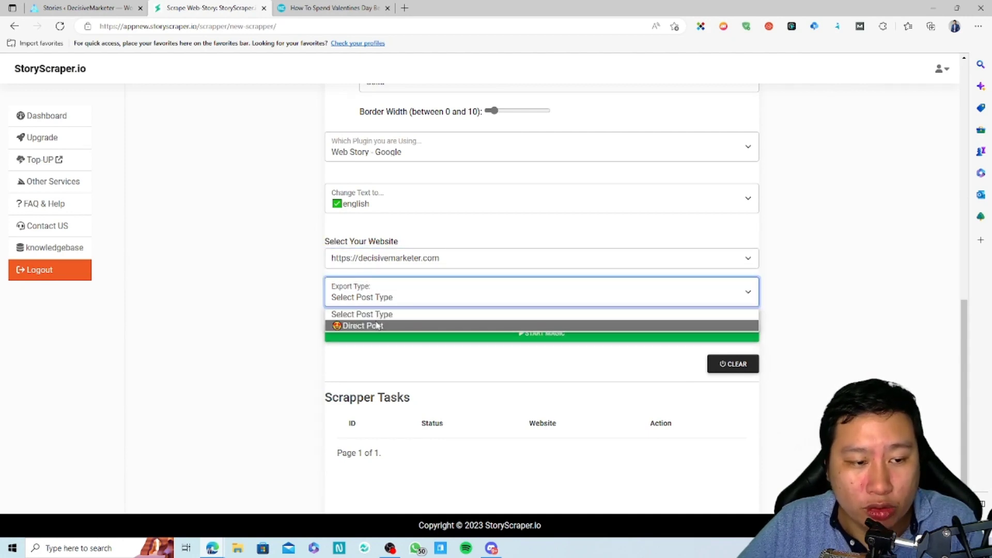
pyautogui.click(362, 325)
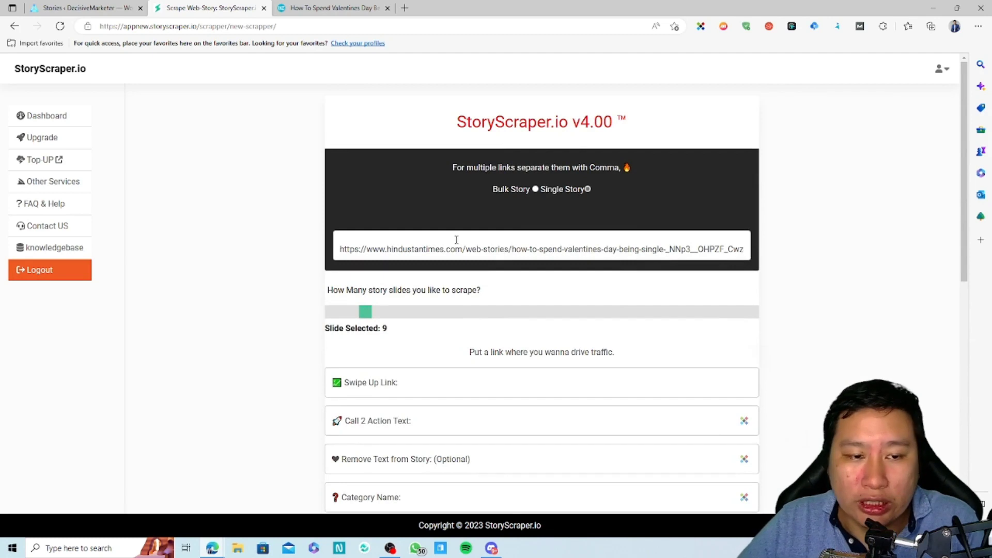
pyautogui.click(83, 9)
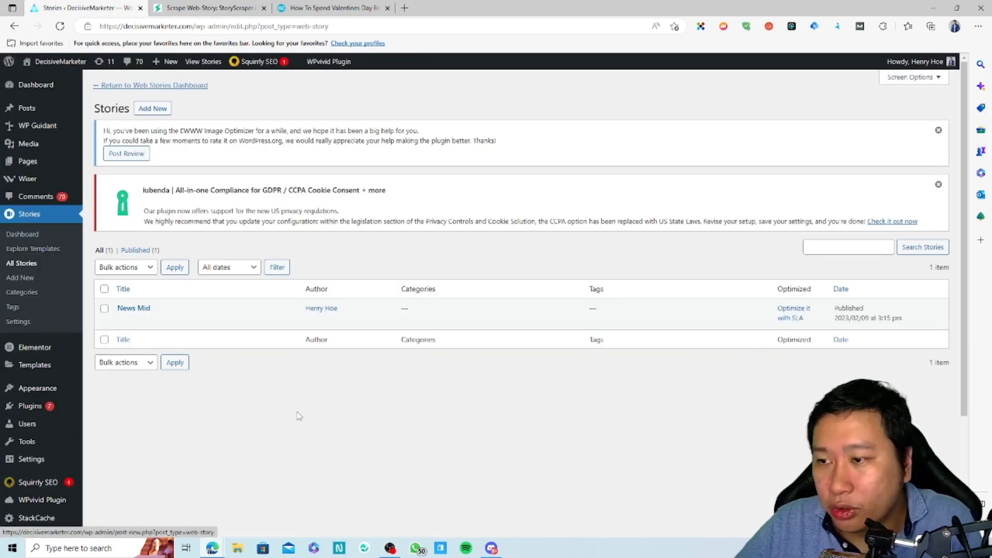
pyautogui.click(208, 9)
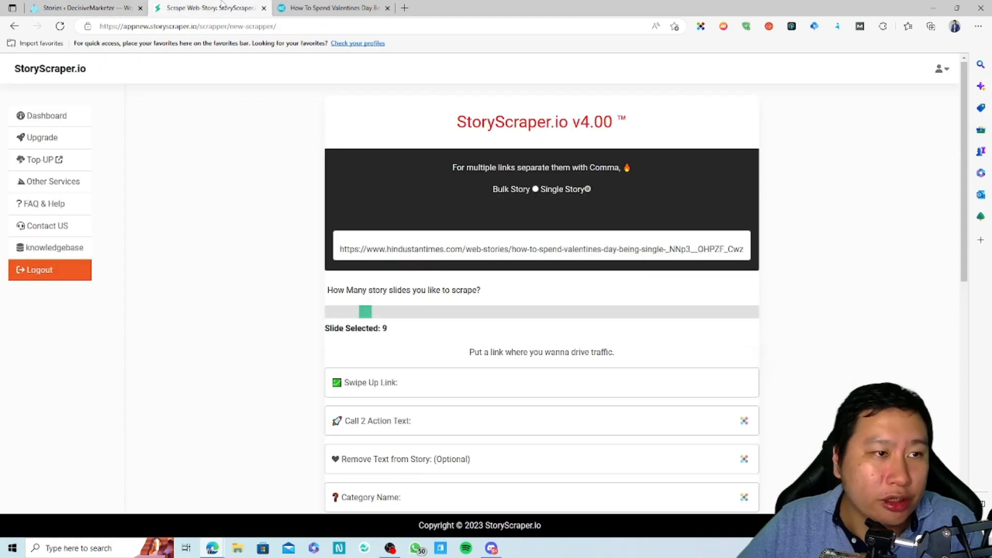
pyautogui.moveTo(64, 113)
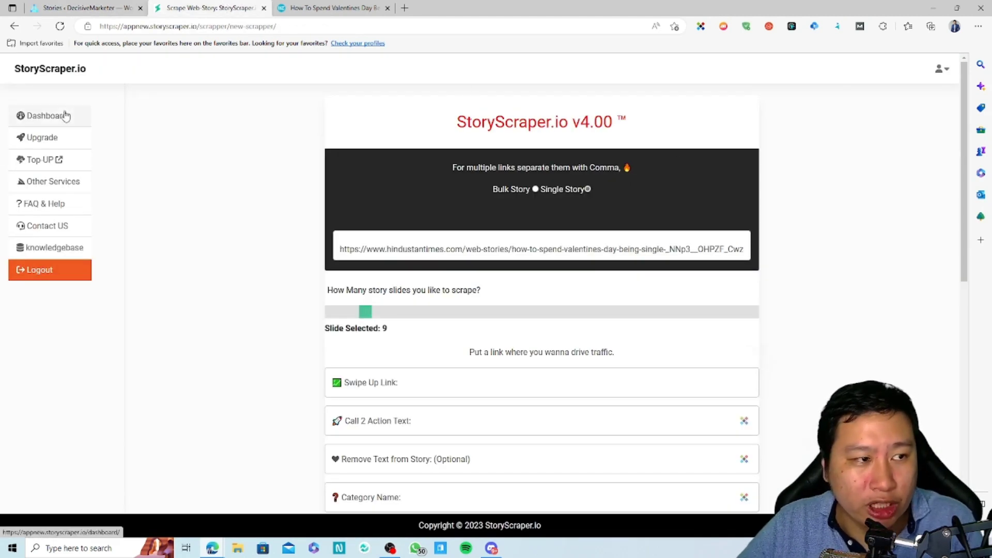
# From the dashboard, launch Begin Magic on the Keyword to Story card
pyautogui.click(42, 115)
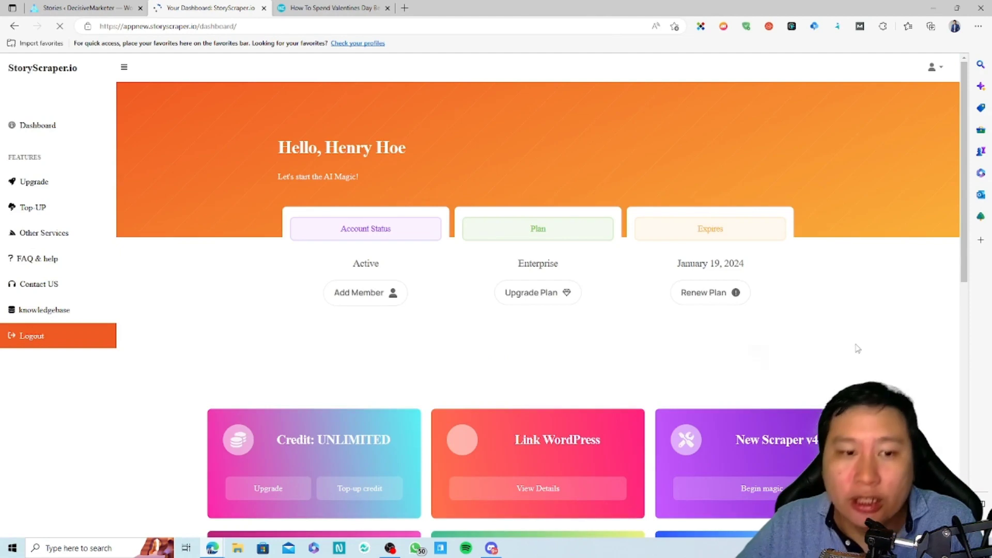
pyautogui.scroll(-3)
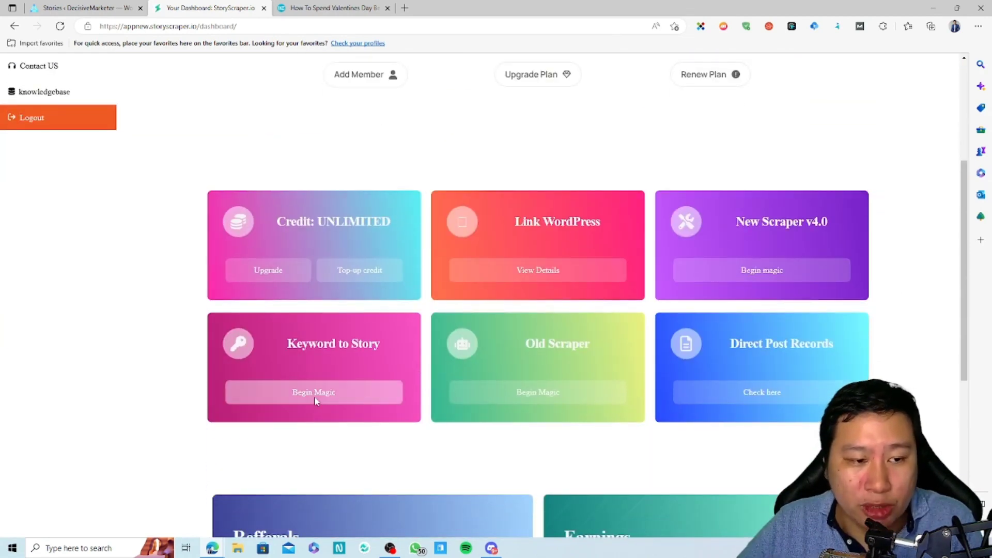
pyautogui.click(313, 393)
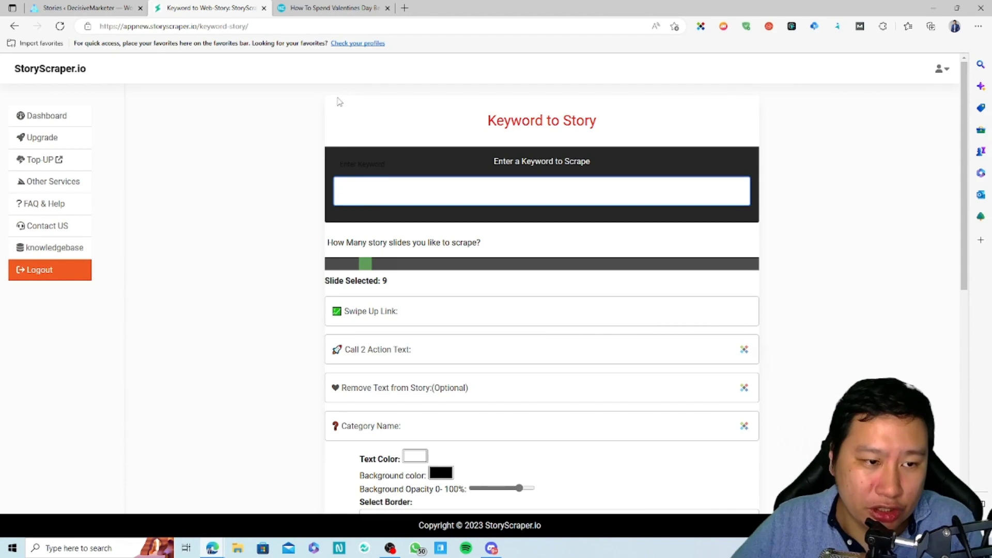
pyautogui.moveTo(337, 81)
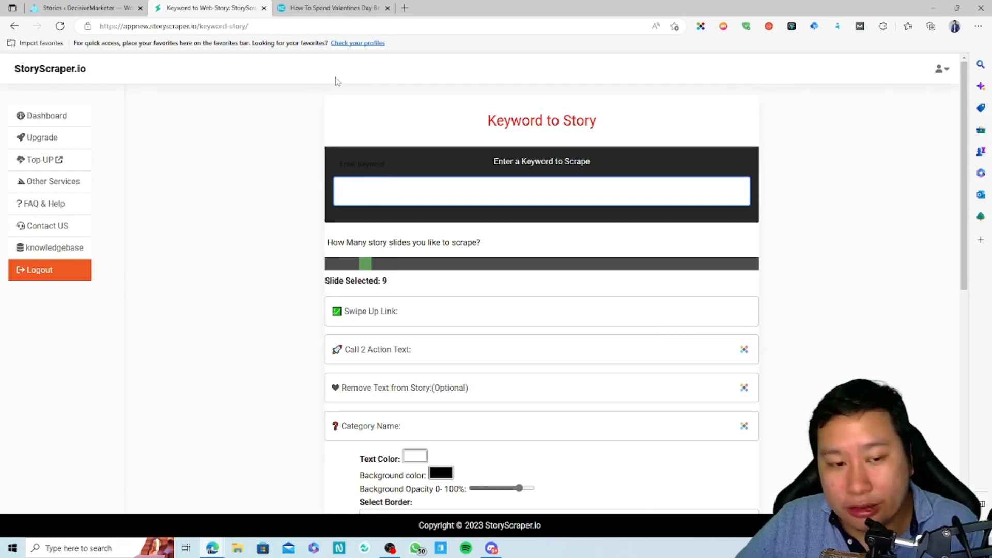
pyautogui.click(540, 197)
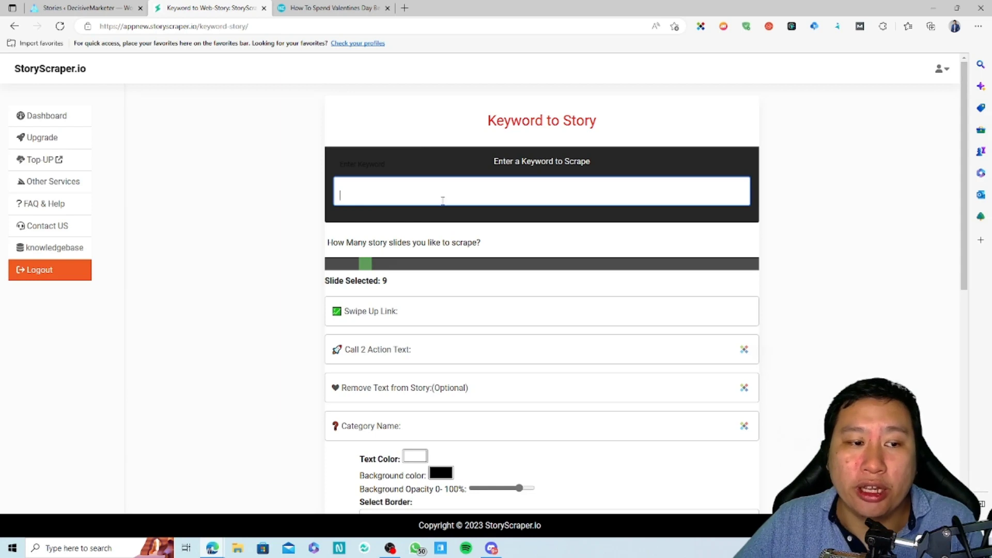
pyautogui.moveTo(454, 198)
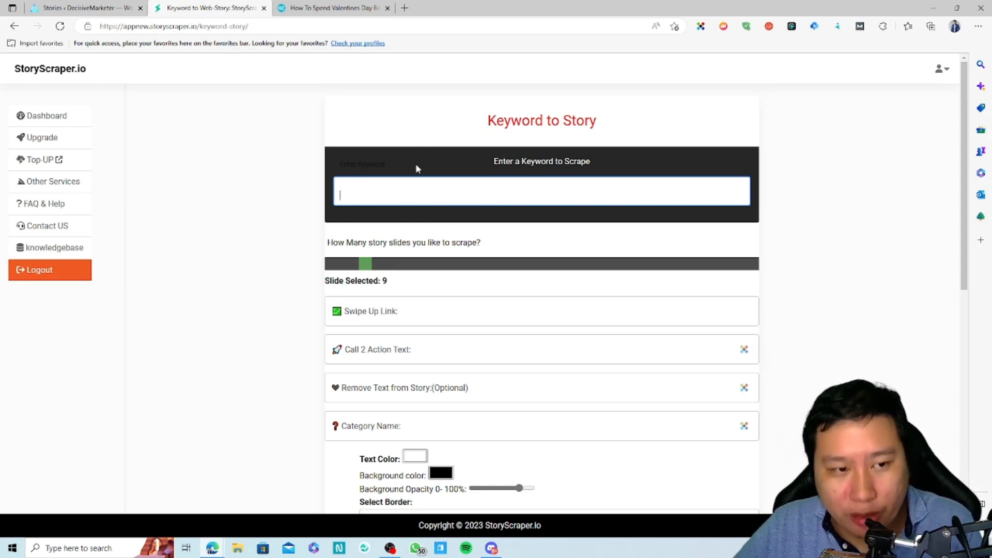
pyautogui.click(83, 10)
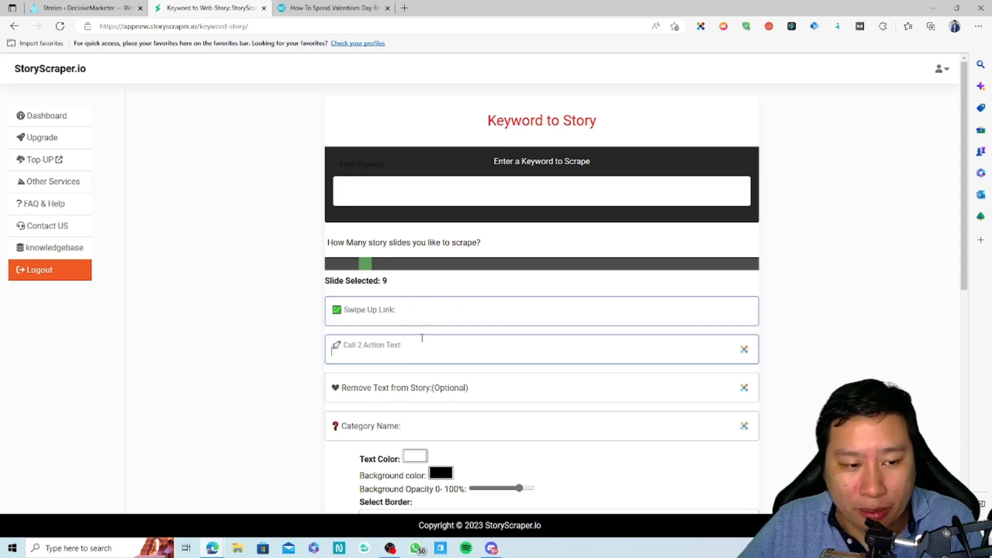
pyautogui.click(540, 387)
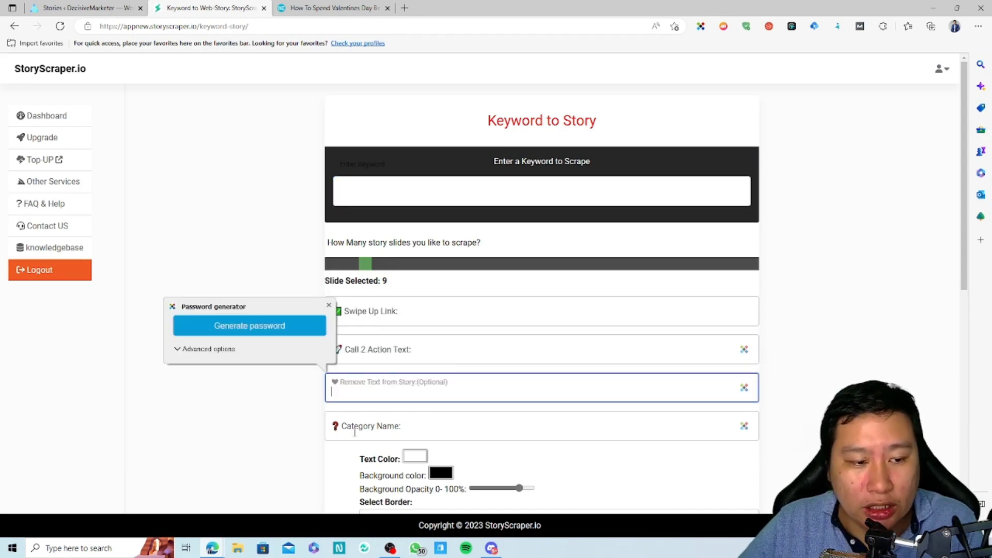
pyautogui.scroll(-3)
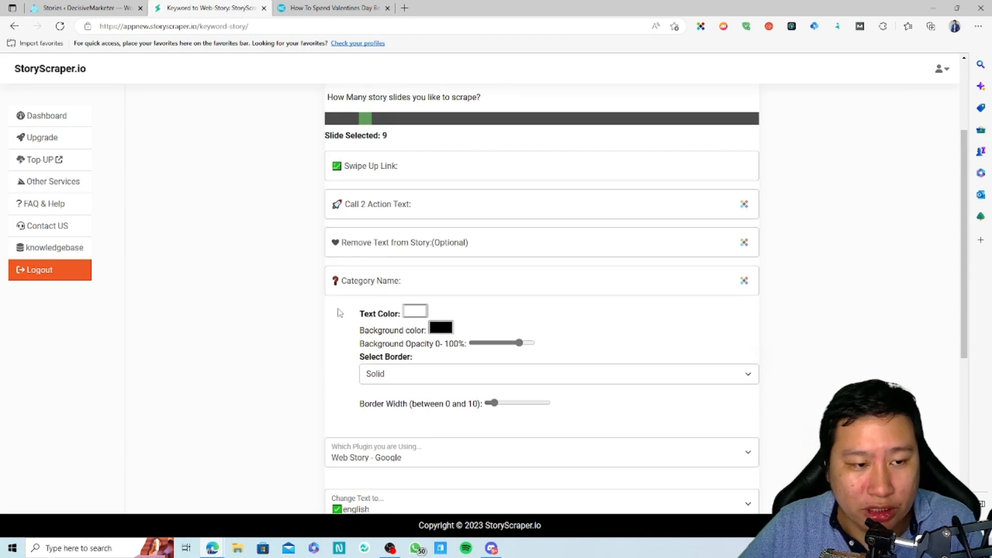
pyautogui.scroll(-3)
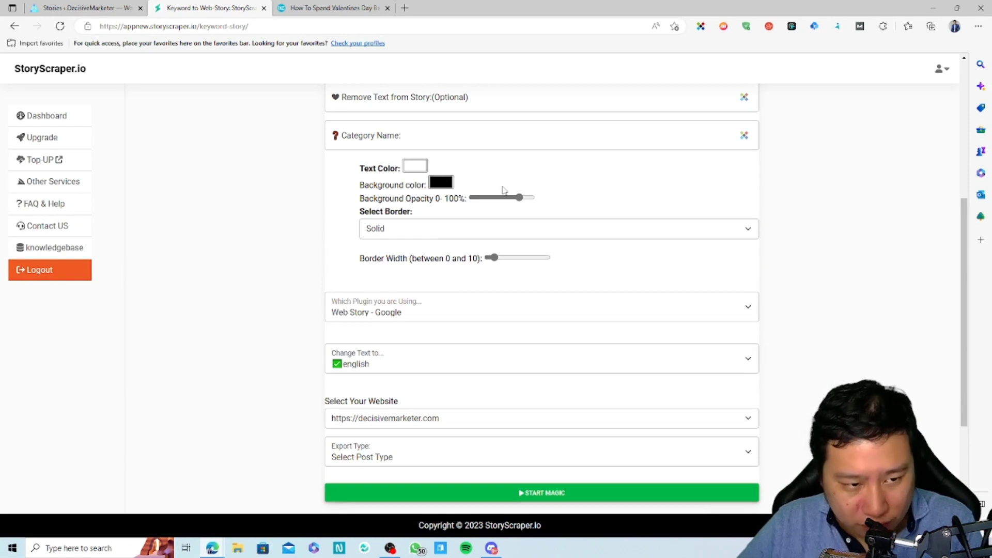
pyautogui.scroll(-3)
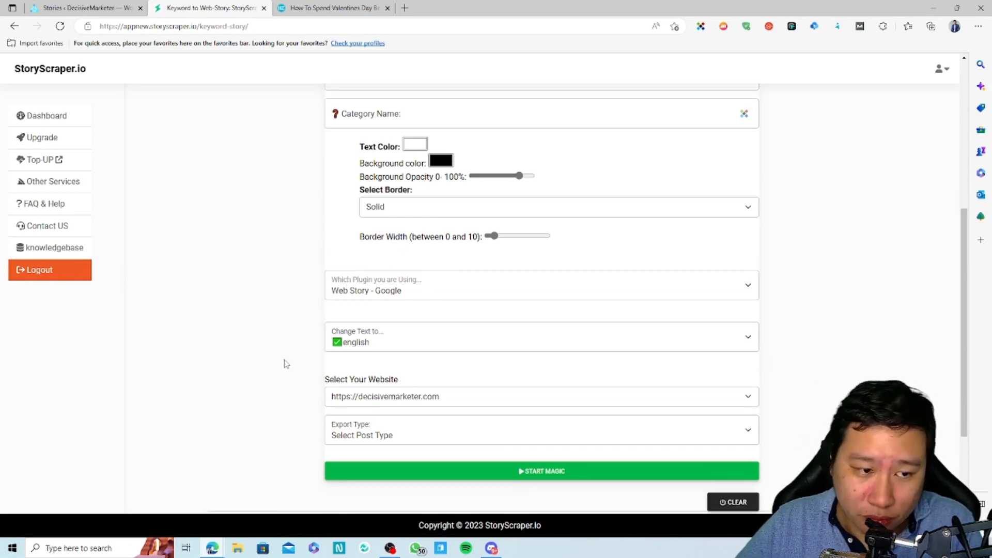
pyautogui.scroll(-3)
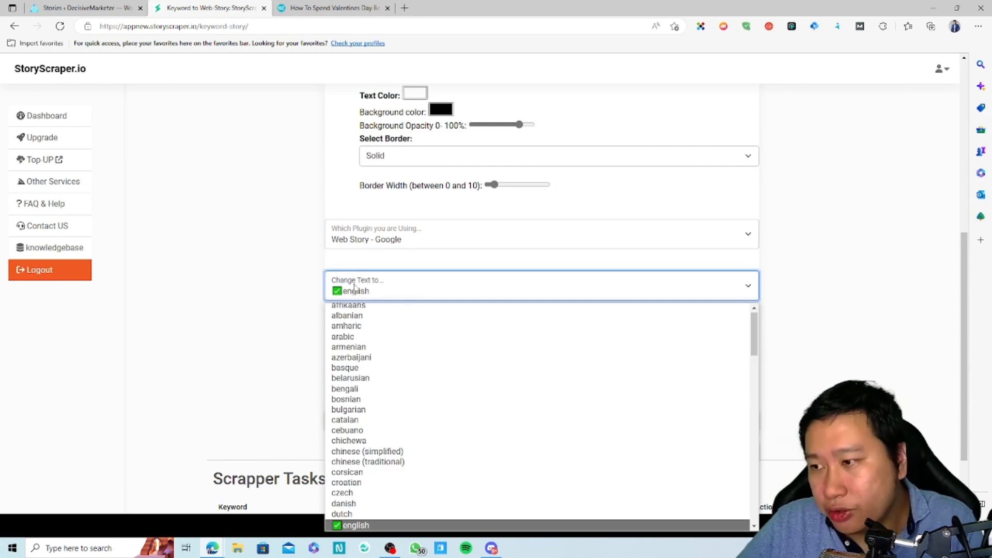
pyautogui.moveTo(348, 444)
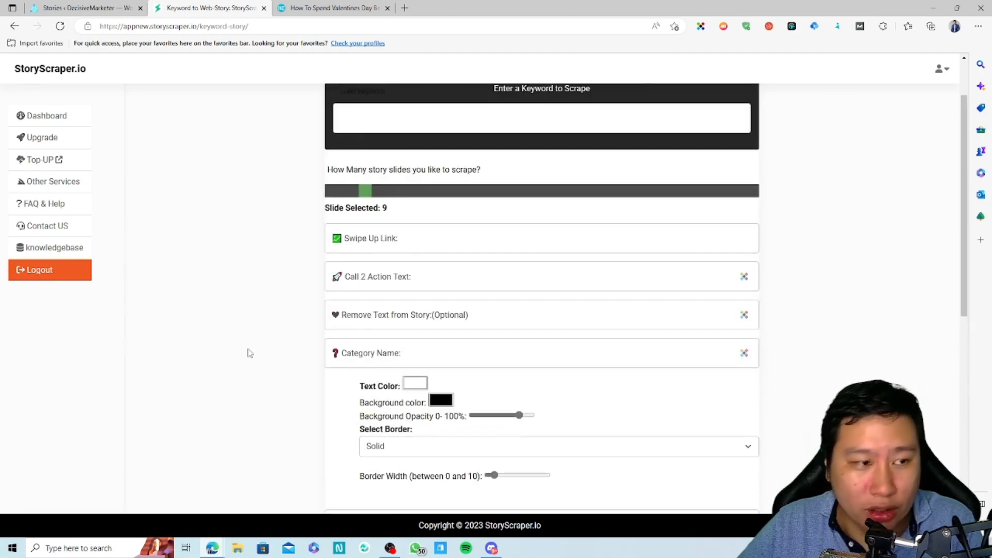
# Briefly open the Old Scraper tool, return, and start opening Direct Post Records via Check here
pyautogui.click(47, 116)
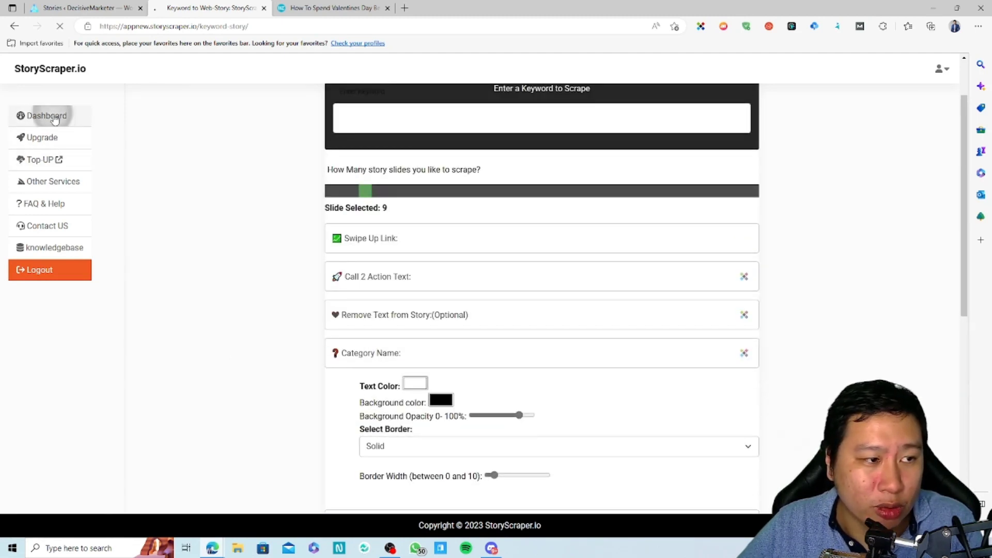
pyautogui.click(46, 115)
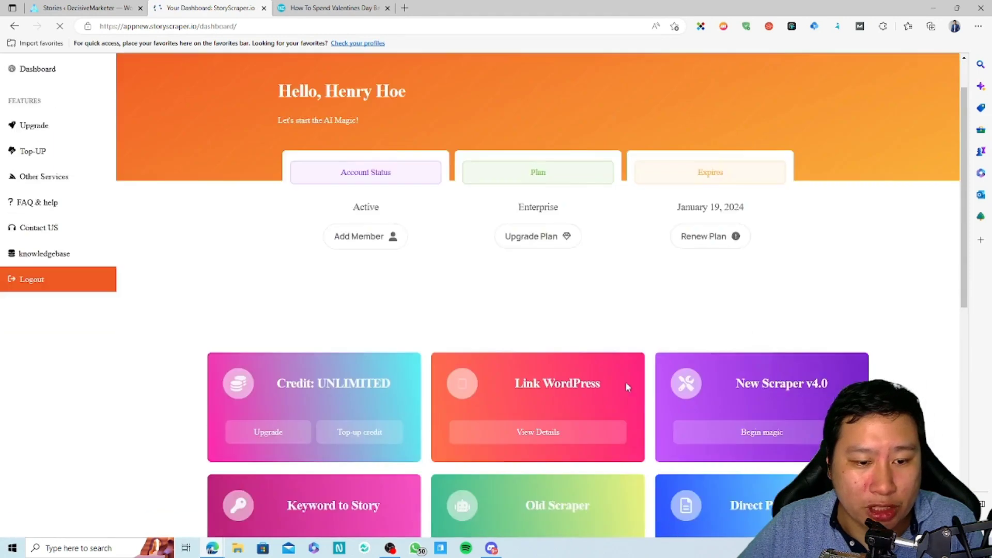
pyautogui.scroll(-3)
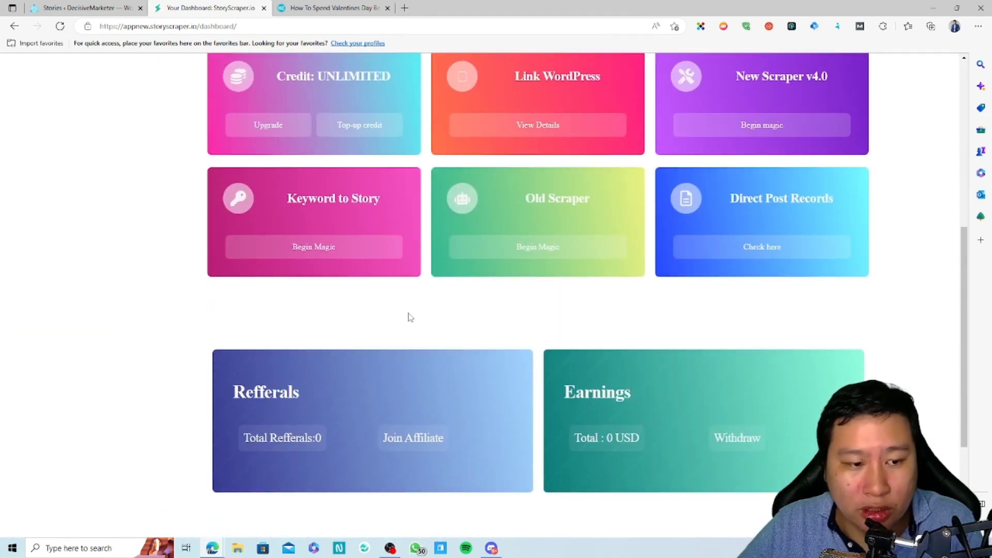
pyautogui.click(537, 247)
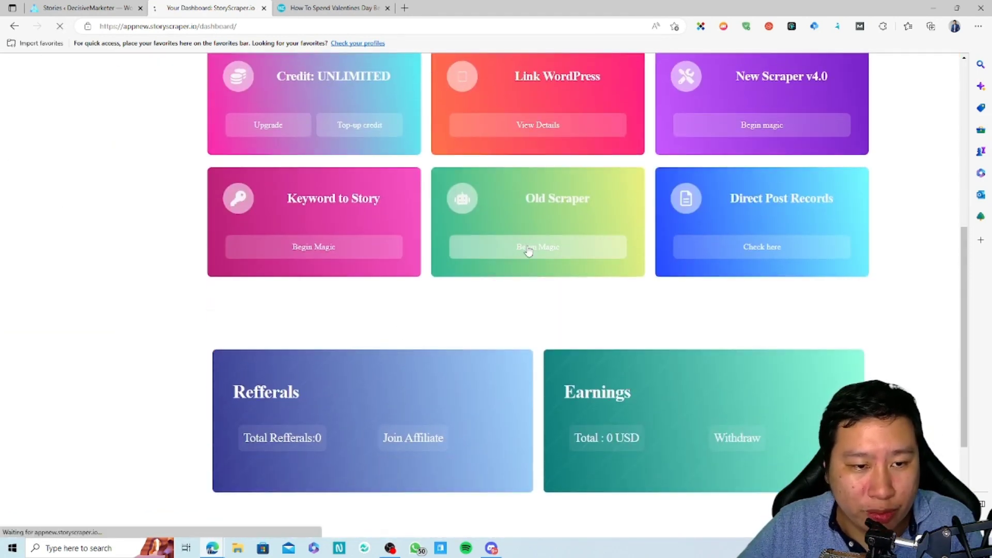
pyautogui.click(537, 247)
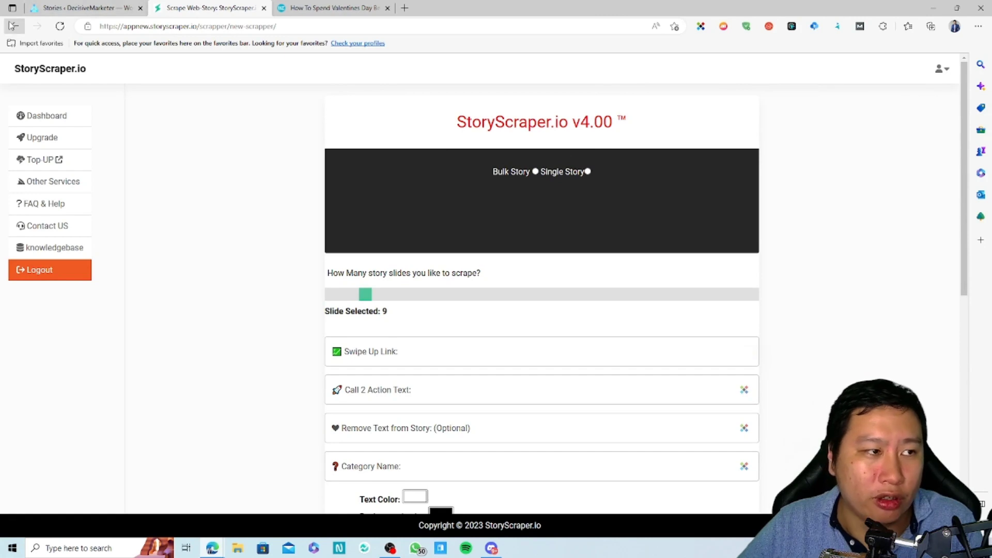
pyautogui.click(762, 247)
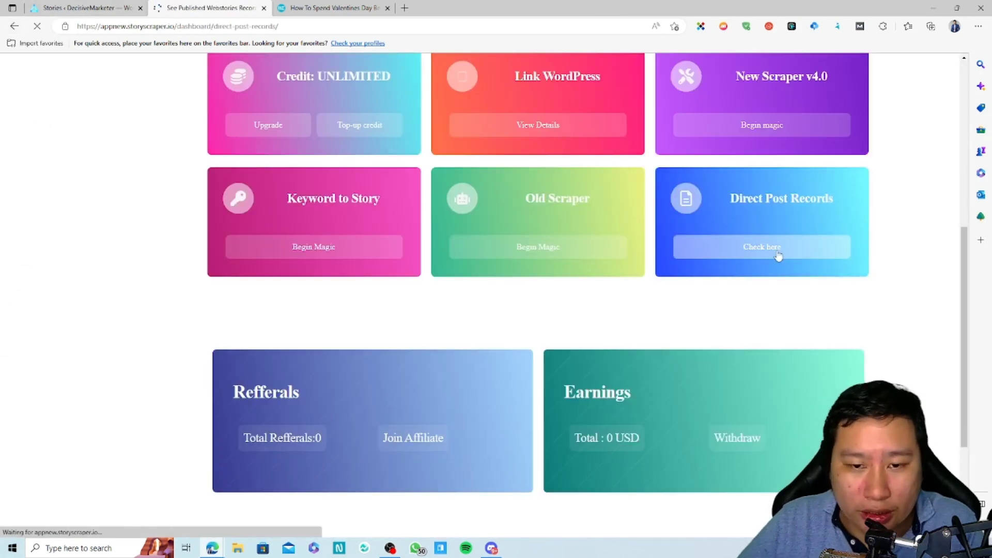
# Load Direct Post Records and review the mid-day story row for decisivemarketer.com
pyautogui.click(762, 247)
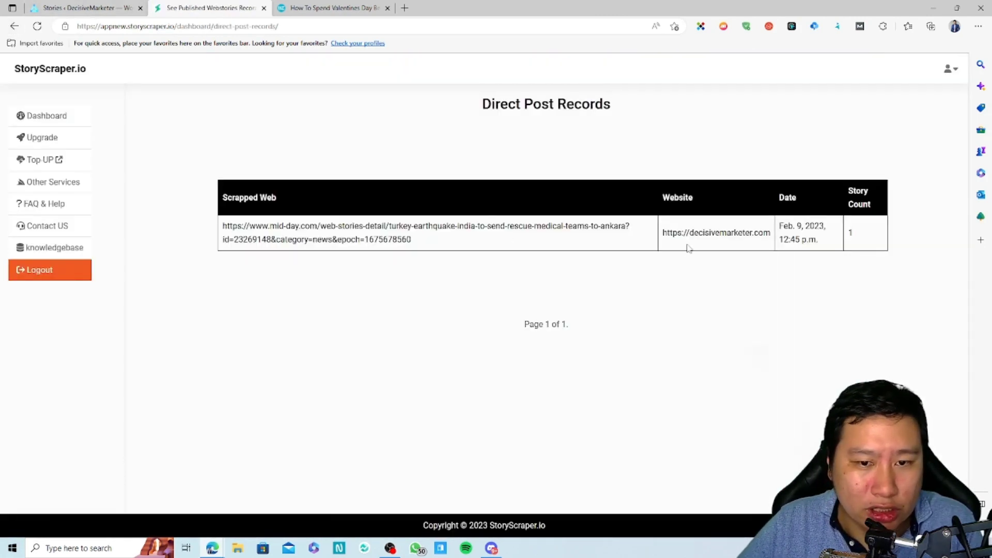
pyautogui.doubleClick(284, 226)
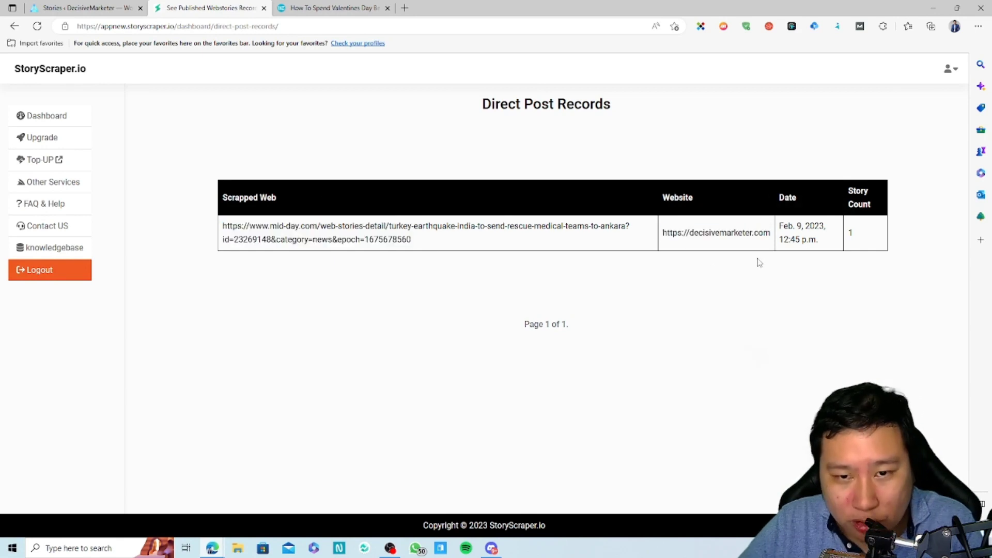
pyautogui.moveTo(580, 163)
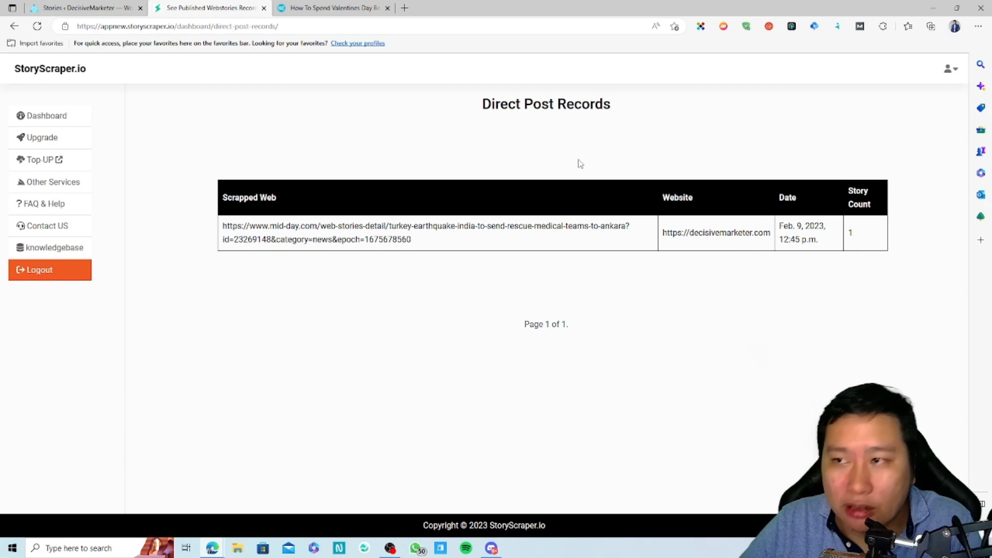